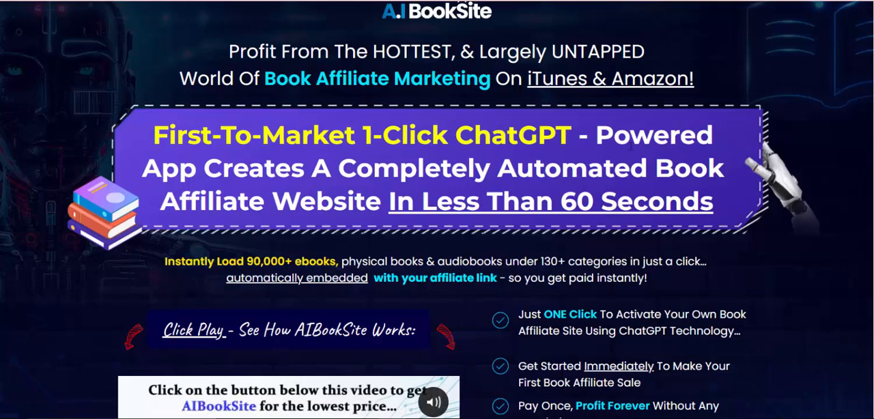
scroll(down, 3)
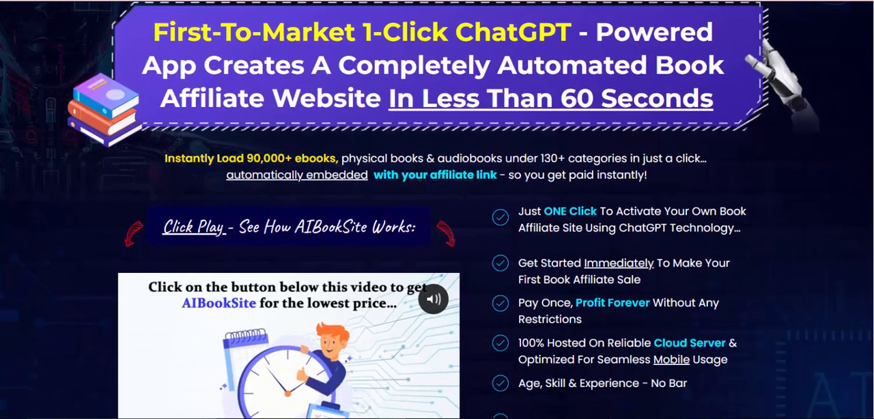
scroll(down, 3)
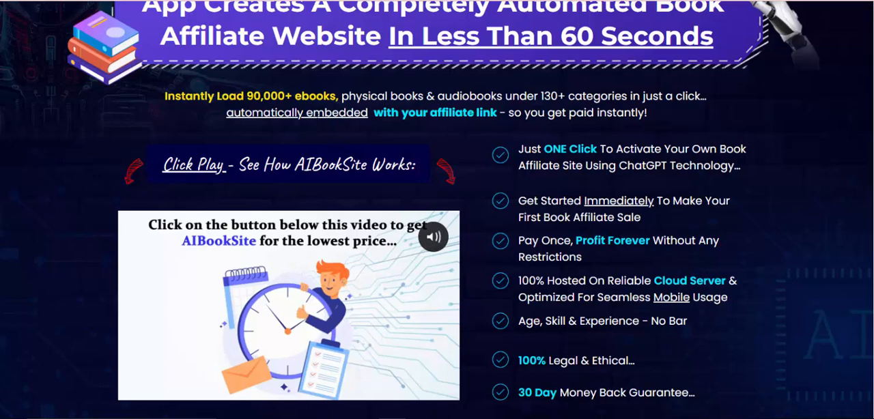
scroll(down, 3)
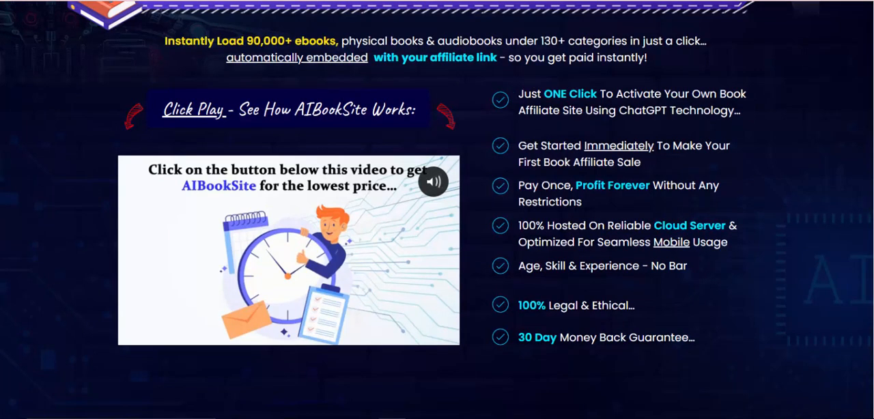
mouse_move(707, 124)
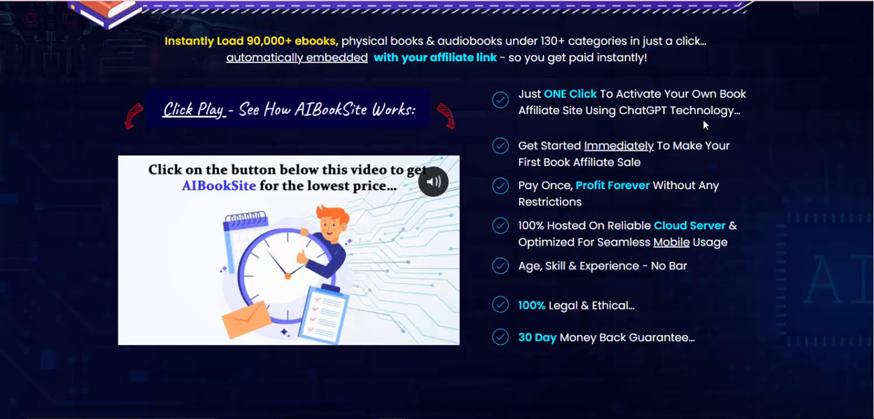
scroll(down, 3)
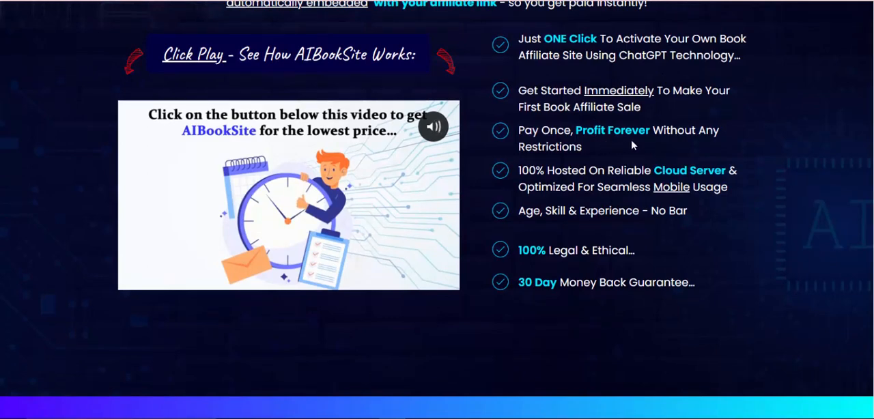
scroll(down, 3)
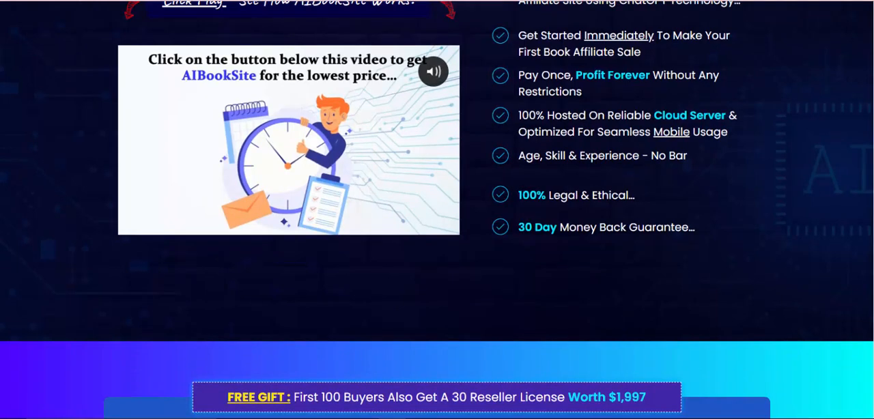
mouse_move(612, 174)
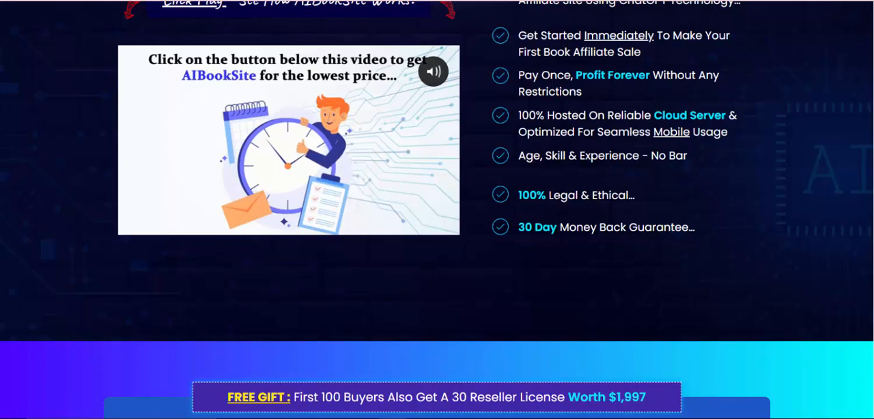
scroll(down, 3)
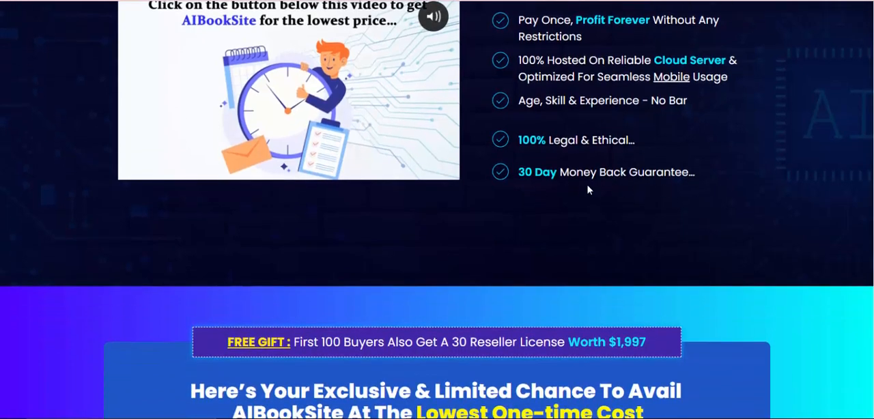
scroll(down, 3)
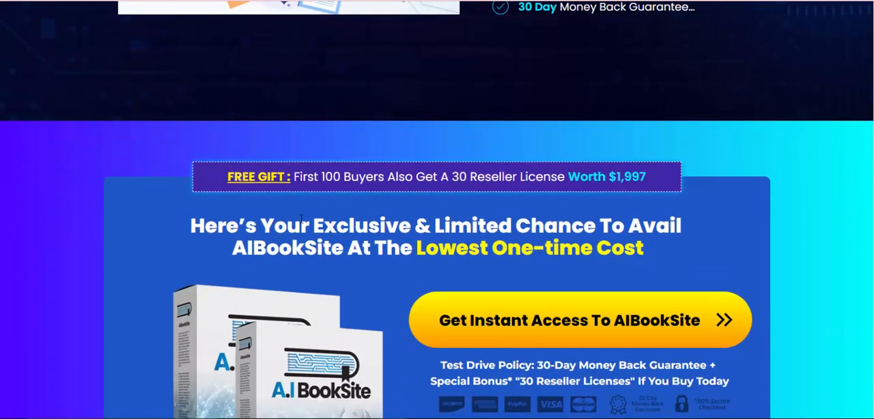
scroll(down, 3)
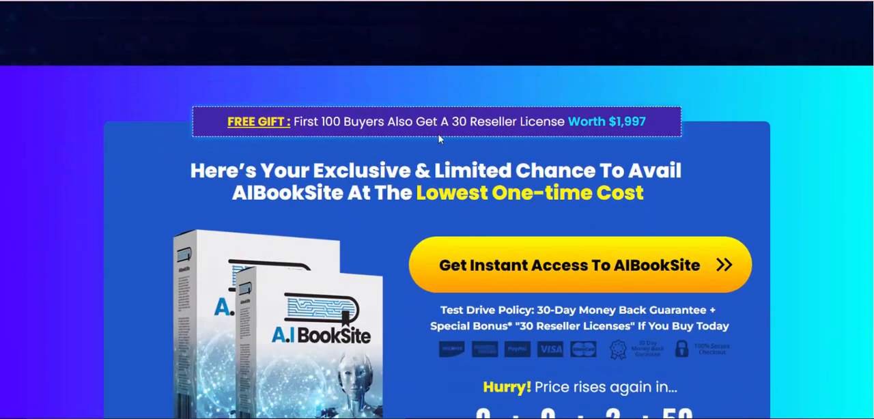
scroll(down, 3)
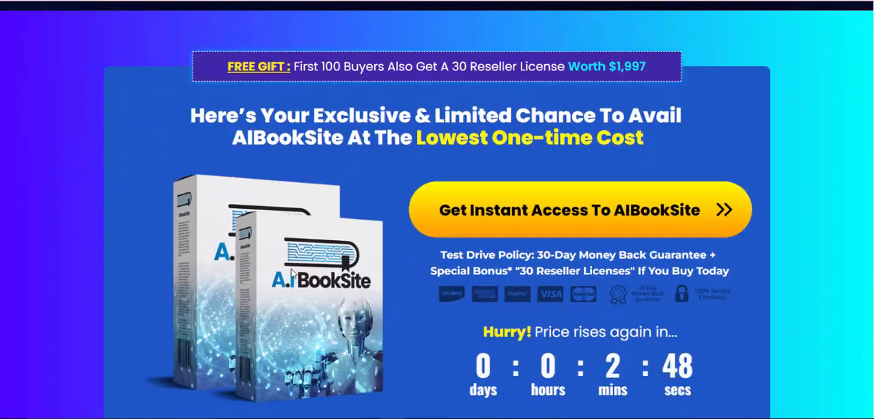
mouse_move(546, 283)
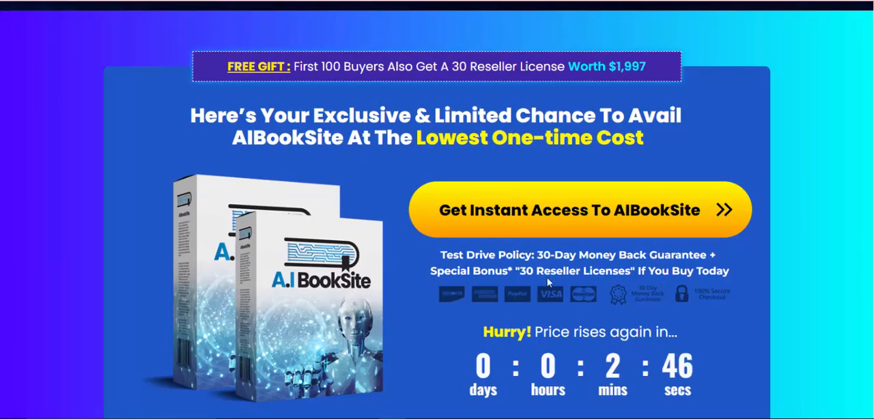
mouse_move(585, 151)
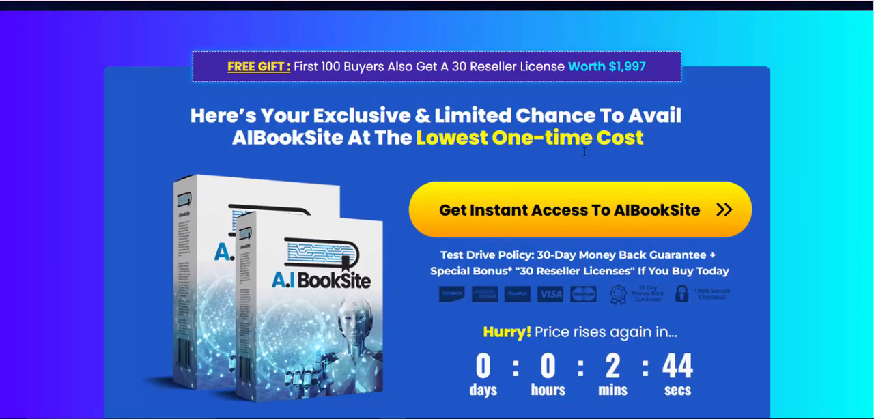
scroll(down, 3)
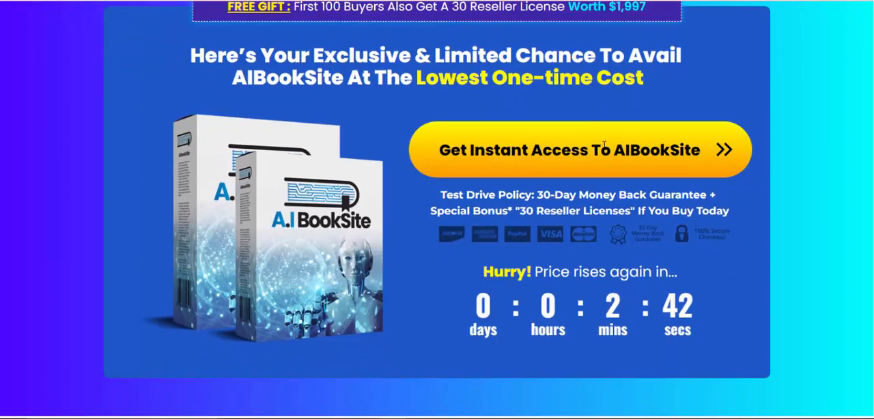
scroll(down, 3)
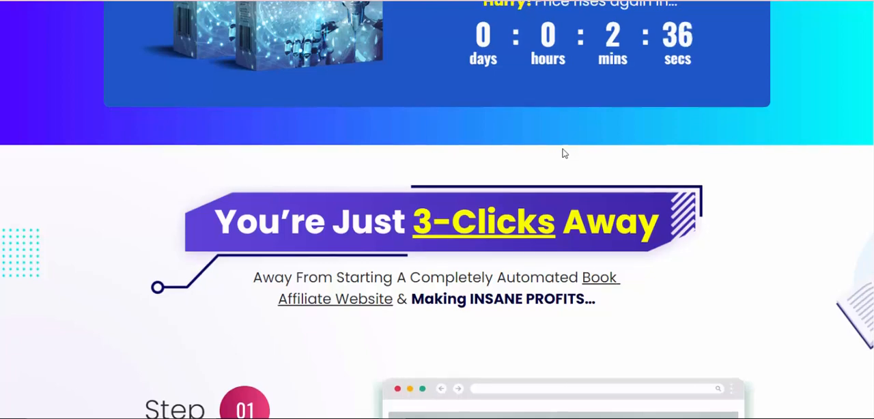
scroll(down, 3)
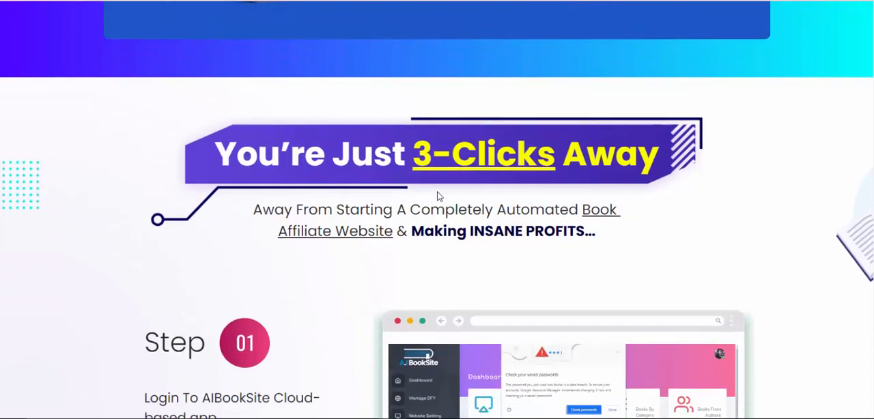
scroll(down, 3)
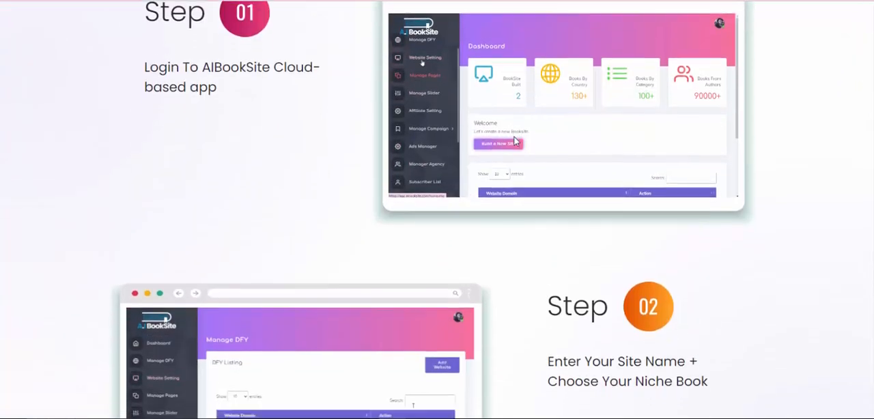
scroll(down, 3)
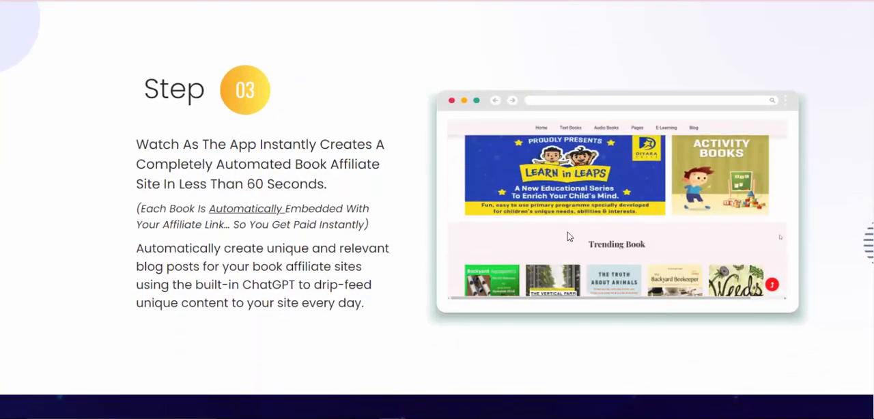
scroll(down, 3)
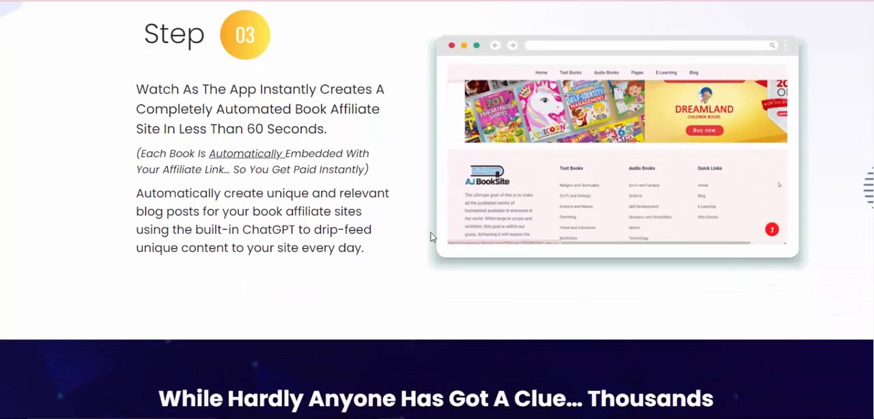